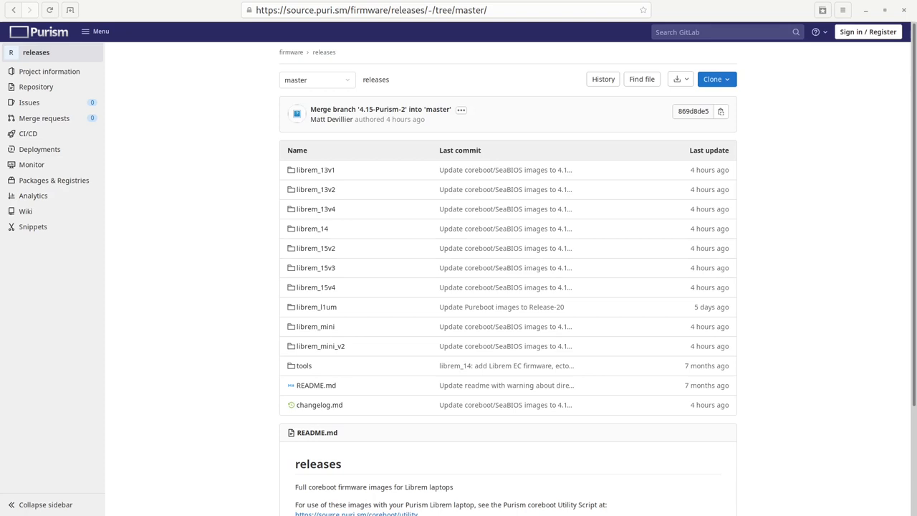
Open pureboot-librem_14-Release-20.rom.gz in the librem_14 folder and start its 9.86 MB download
click(312, 228)
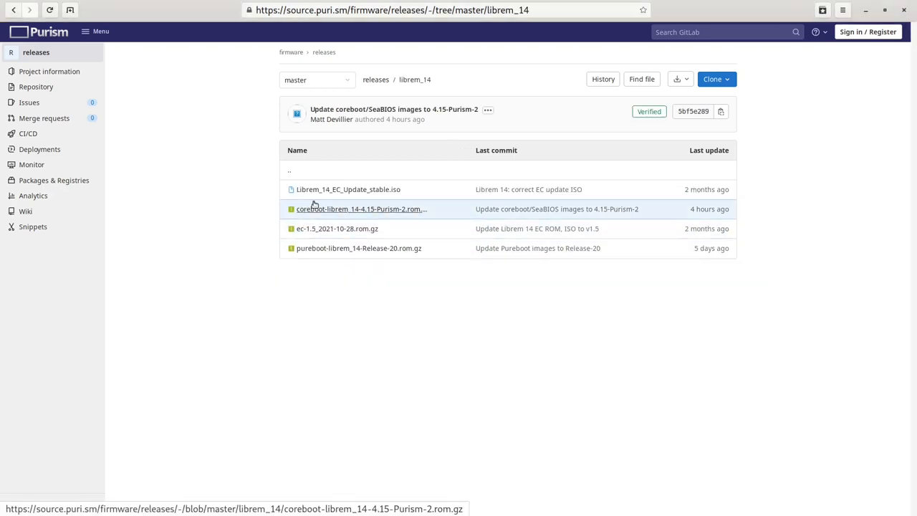
click(358, 248)
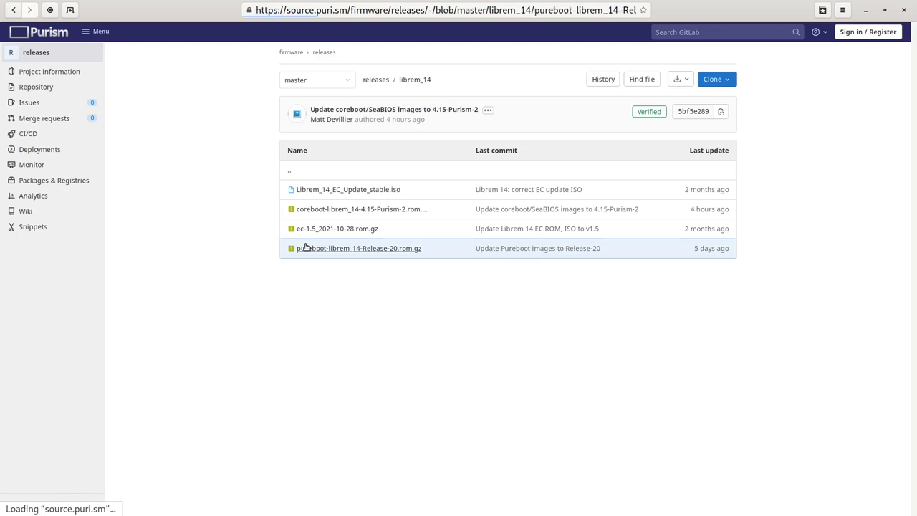
click(359, 248)
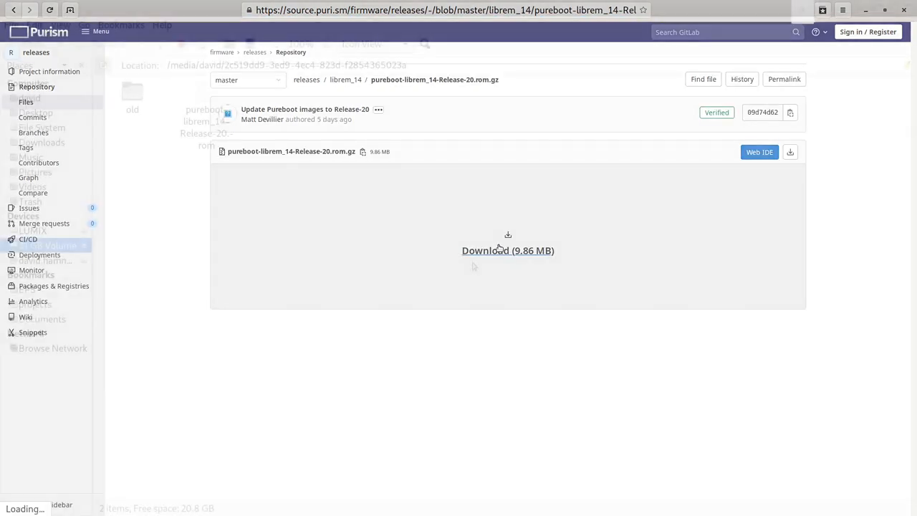